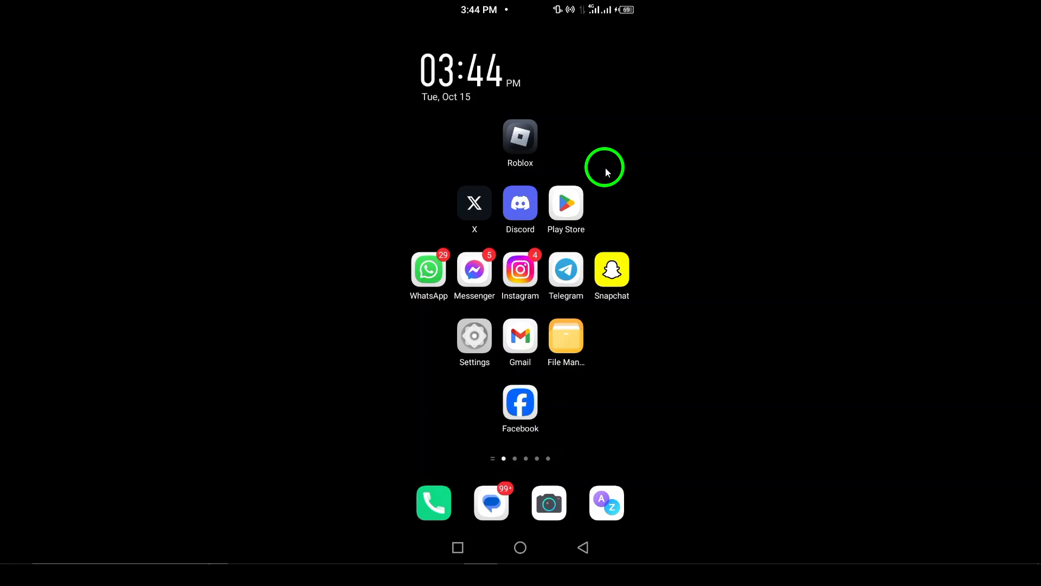
mouse_move(547, 355)
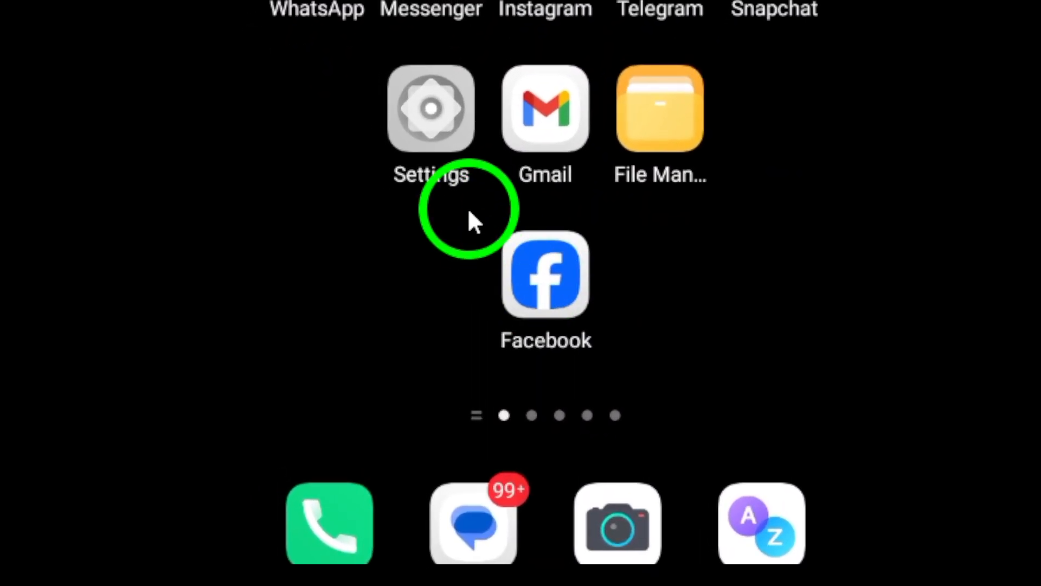
Search installed apps in Settings for 'face' and scroll Facebook's app info page
left_click(430, 107)
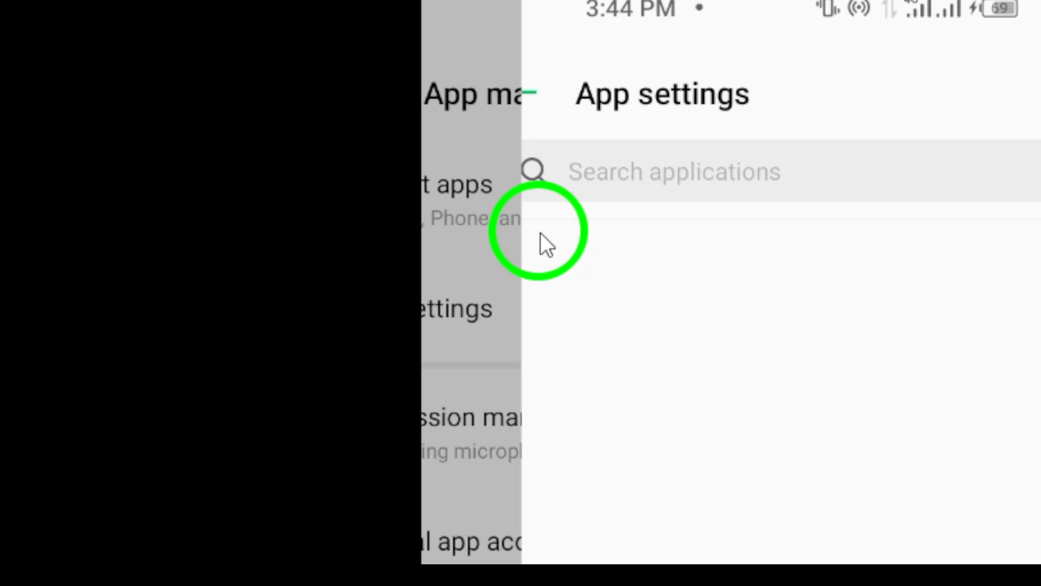
type("face")
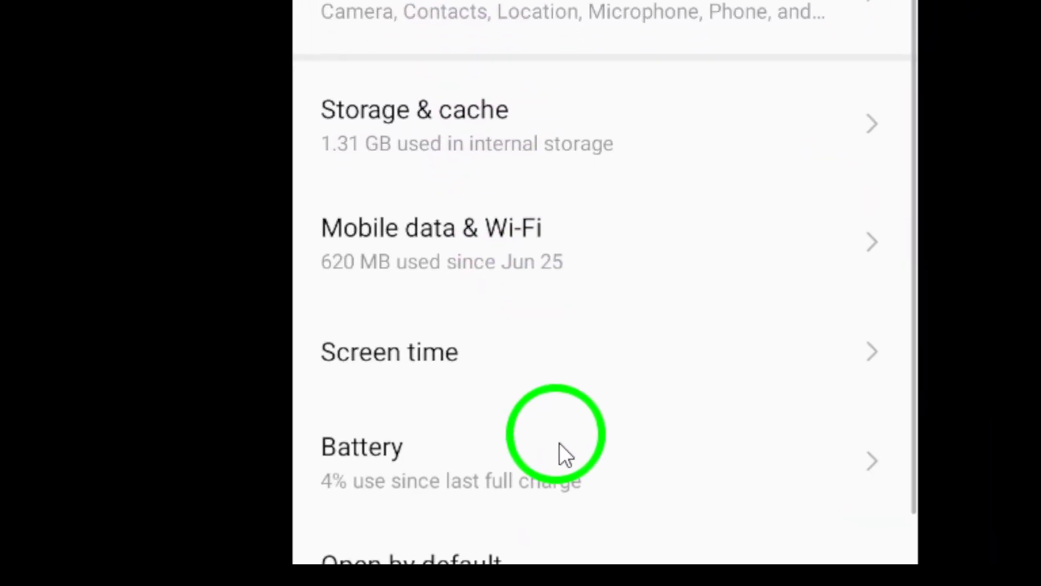
scroll("down", 3)
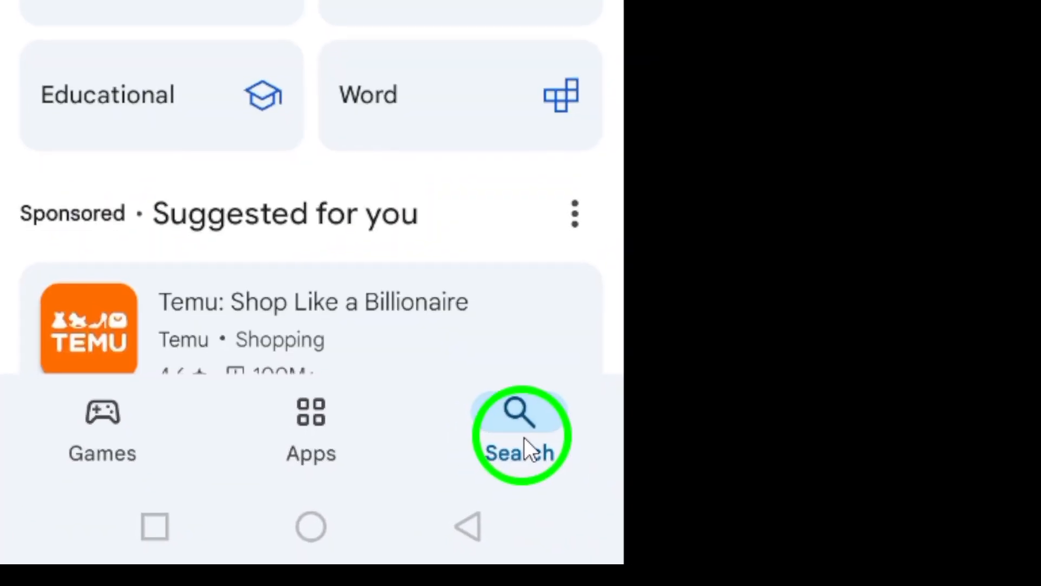
Search the Play Store for Facebook to reach its Installed listing
left_click(521, 431)
type("Facebook")
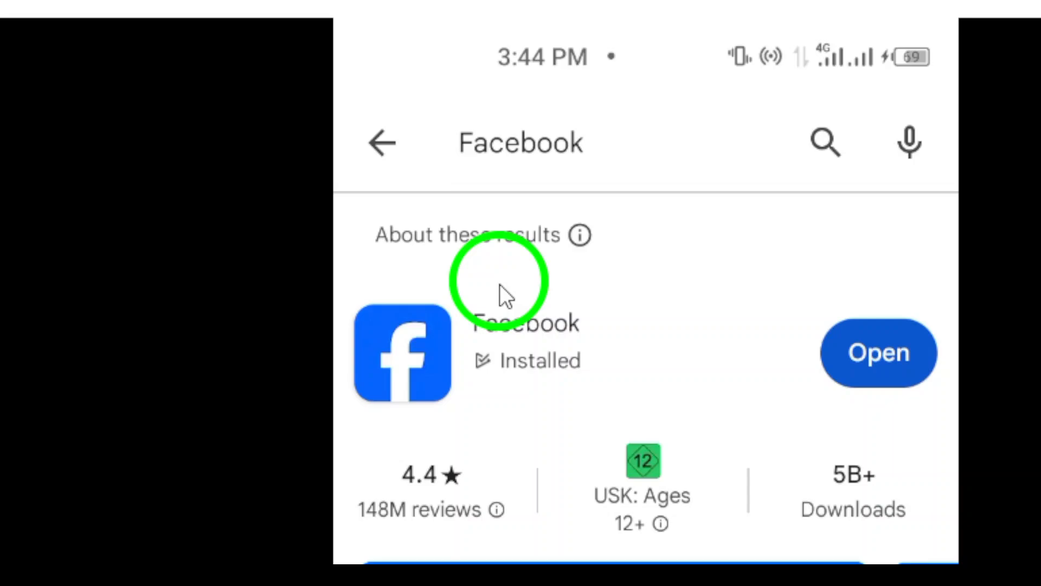
Launch Facebook from the home screen, view the logged-in profile, and go back home
left_click(525, 323)
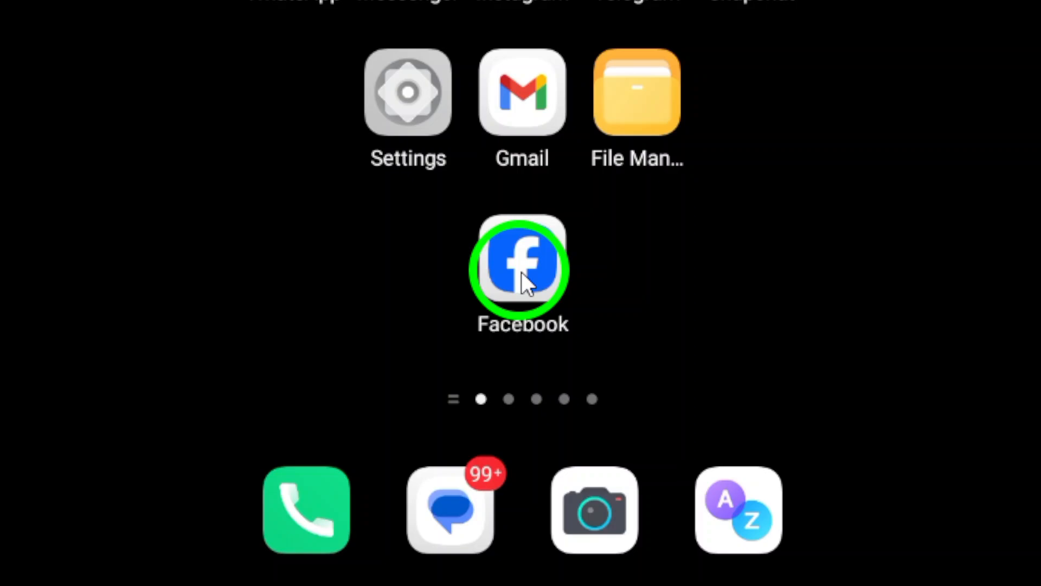
left_click(521, 267)
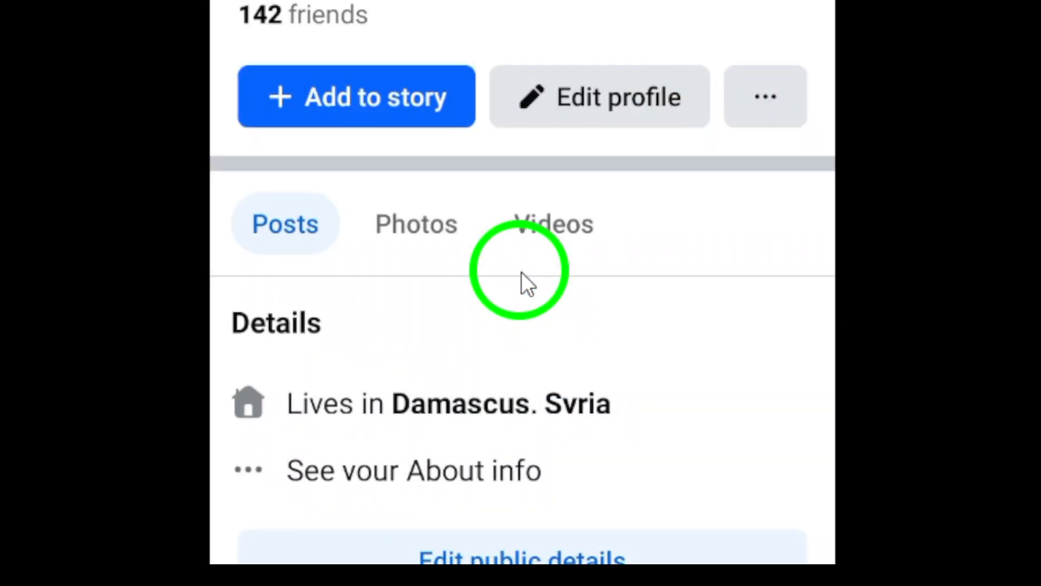
left_click(508, 528)
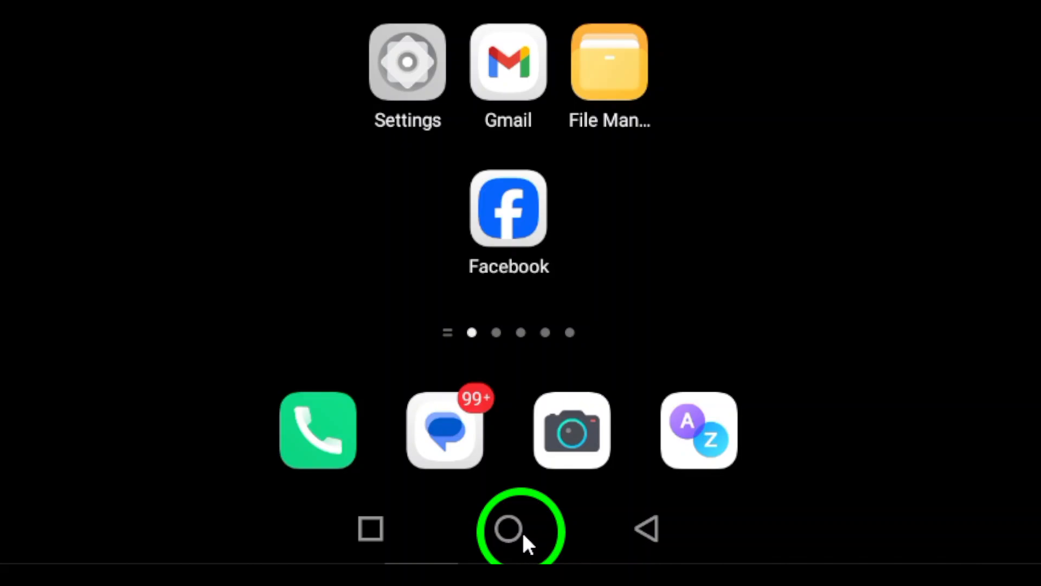
left_click(508, 527)
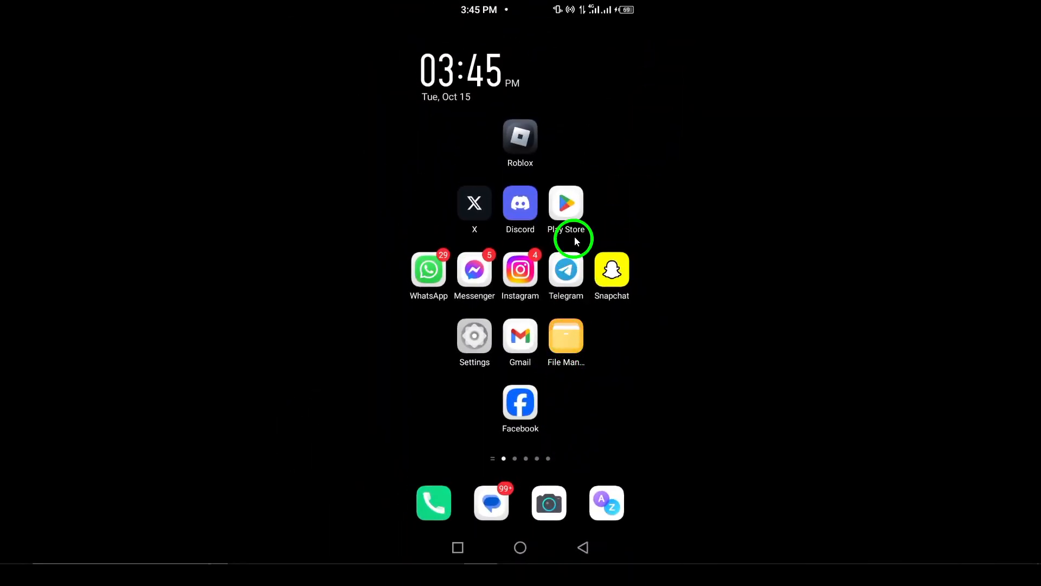